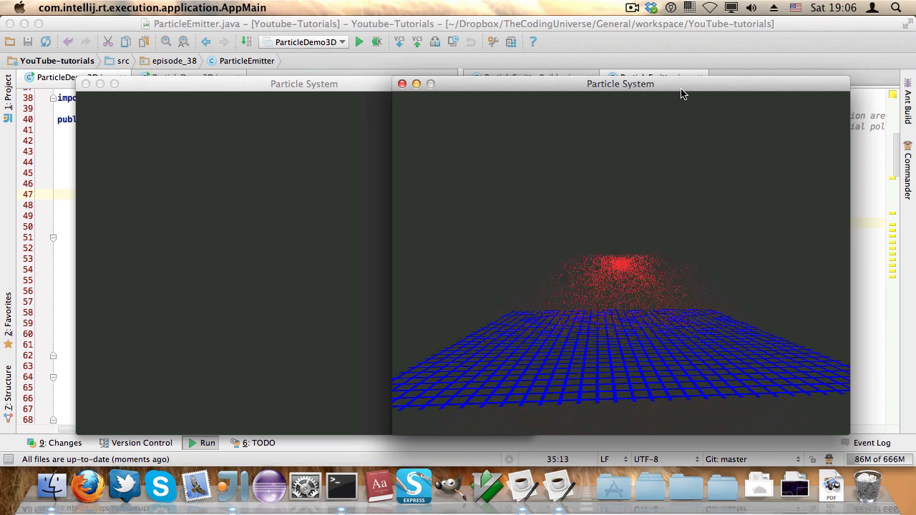
mouse_move(621, 203)
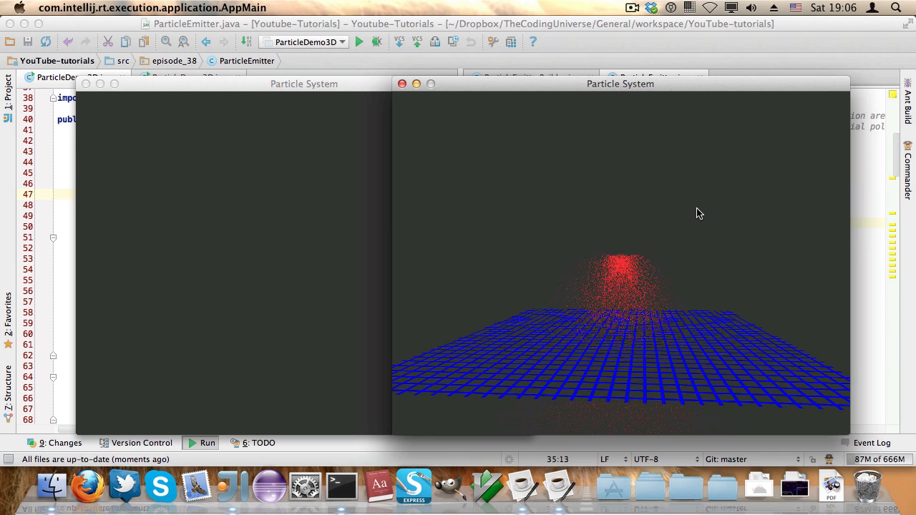
mouse_move(168, 91)
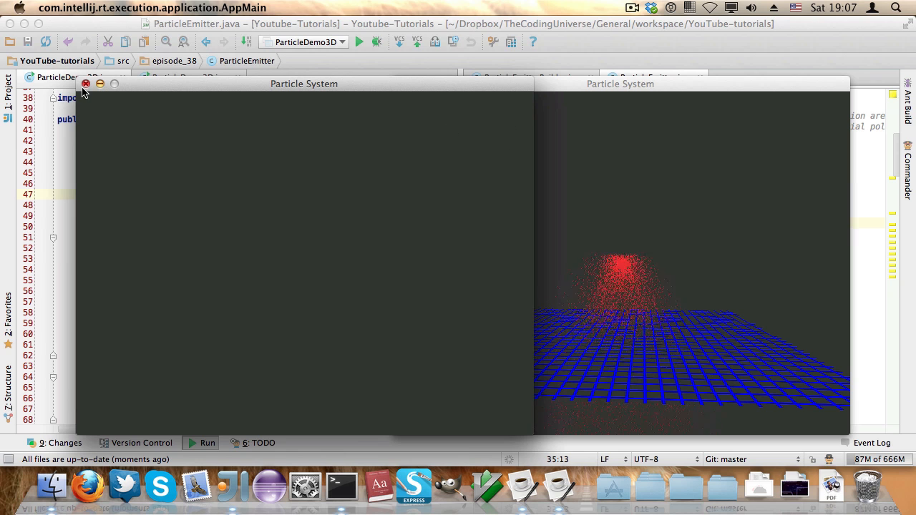
Close the remaining Particle System demo window to return to the source code.
click(86, 84)
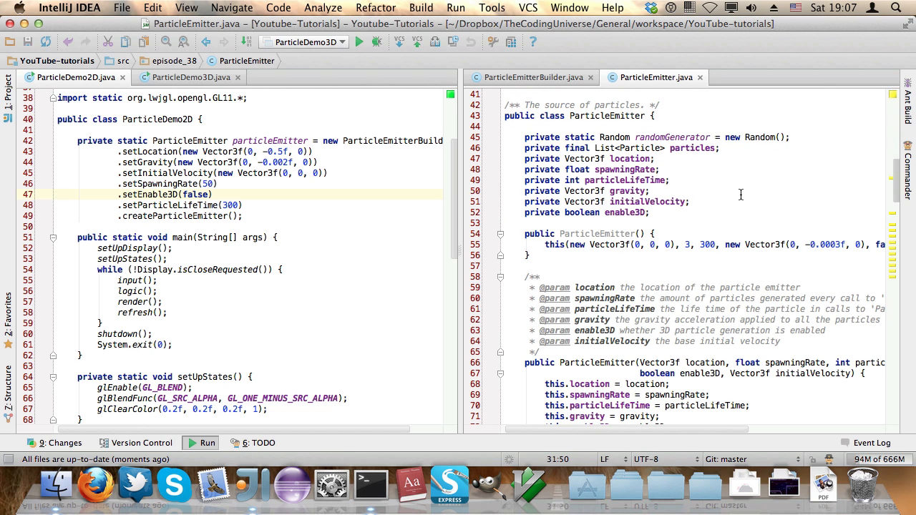
mouse_move(732, 191)
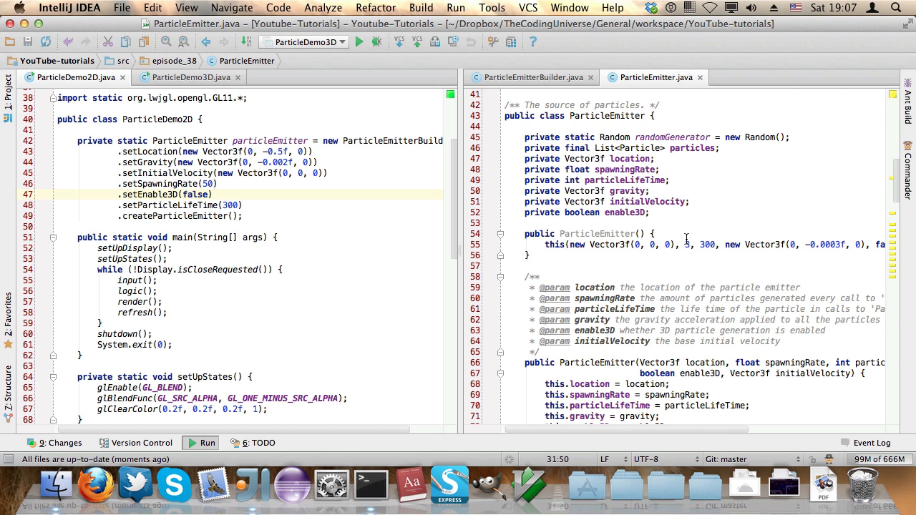
scroll(down, 3)
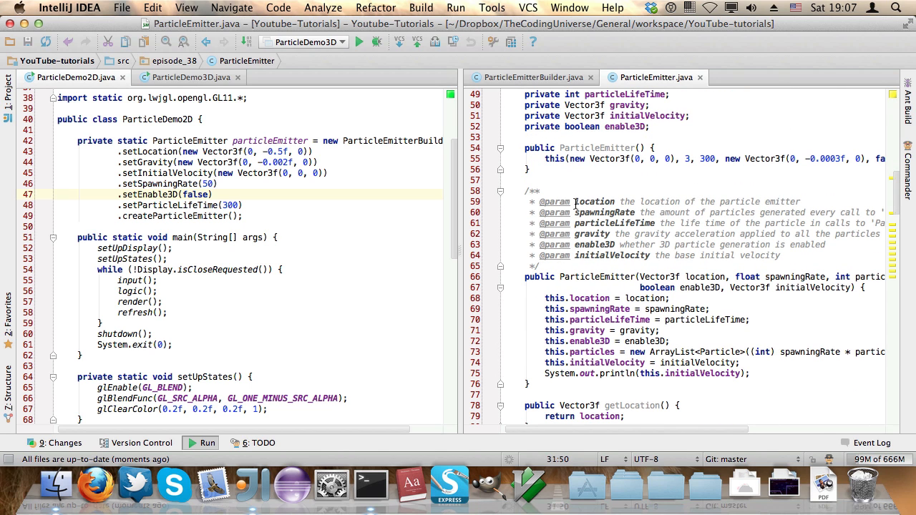
mouse_move(573, 204)
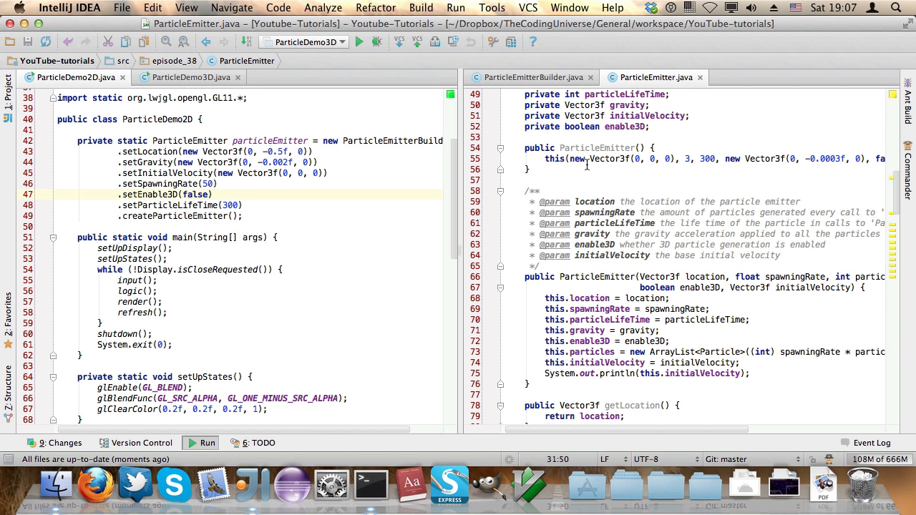
click(532, 77)
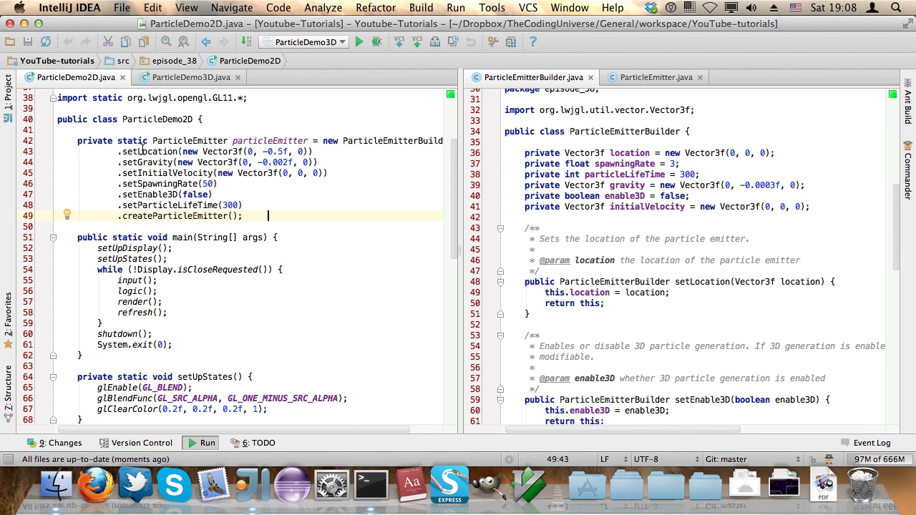
Change ParticleDemo2D's setInitialVelocity y argument to 2.
double_click(148, 162)
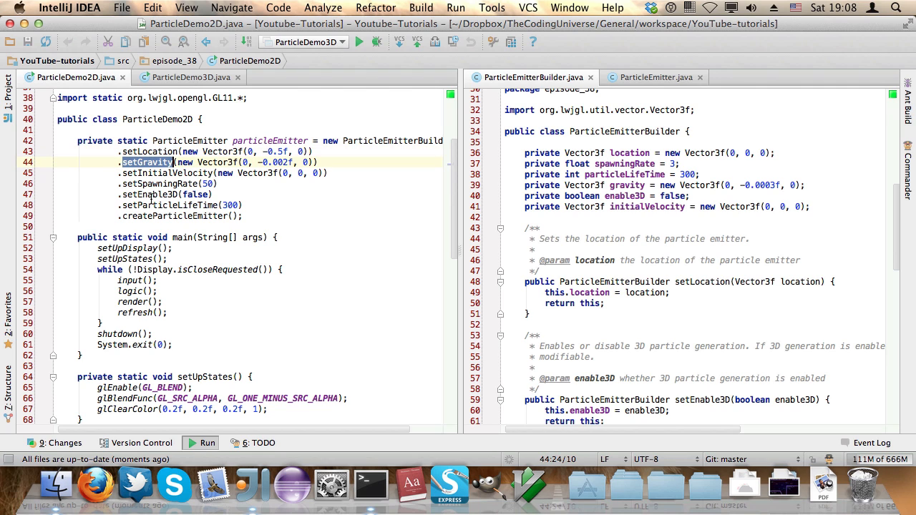
click(153, 173)
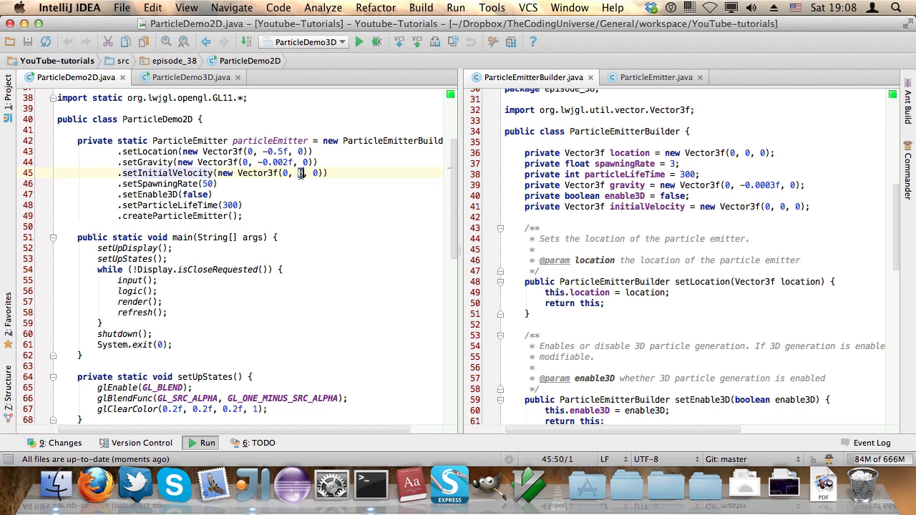
text(2)
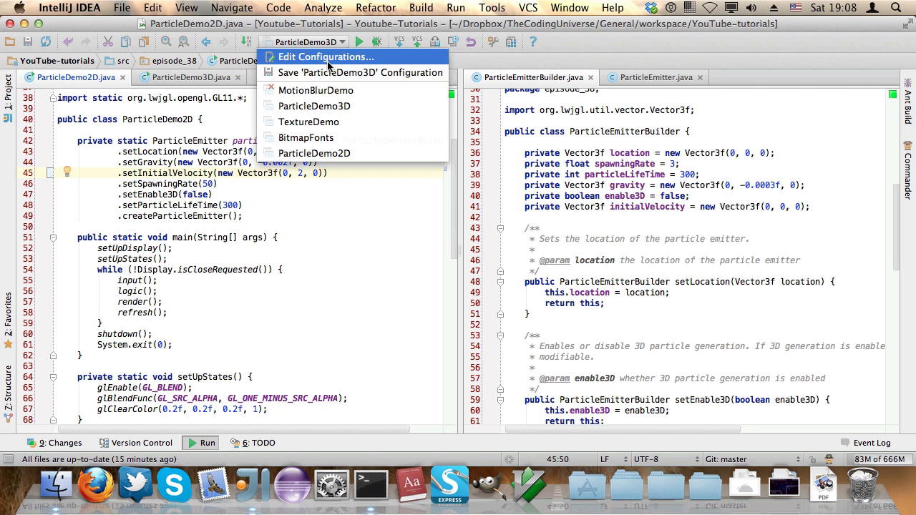
Run ParticleDemo2D, close its window, and reset the initial velocity y back to 0.
click(314, 153)
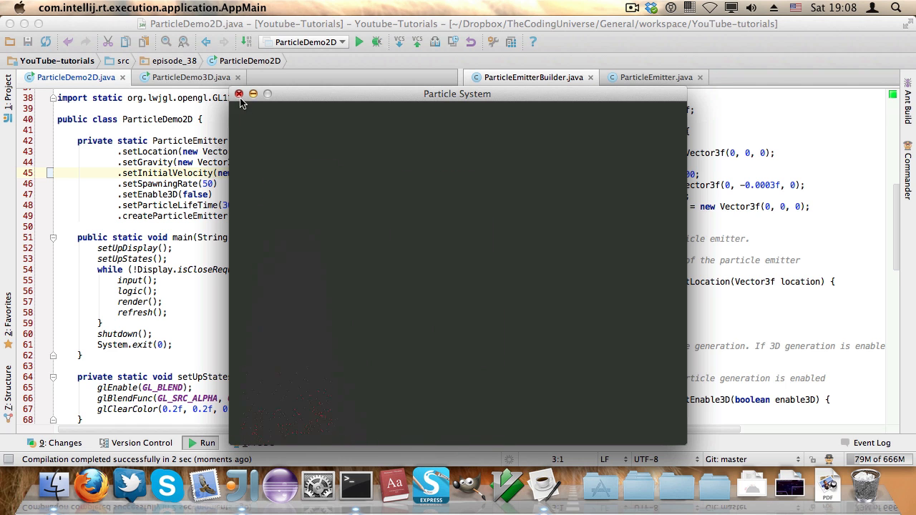
click(239, 94)
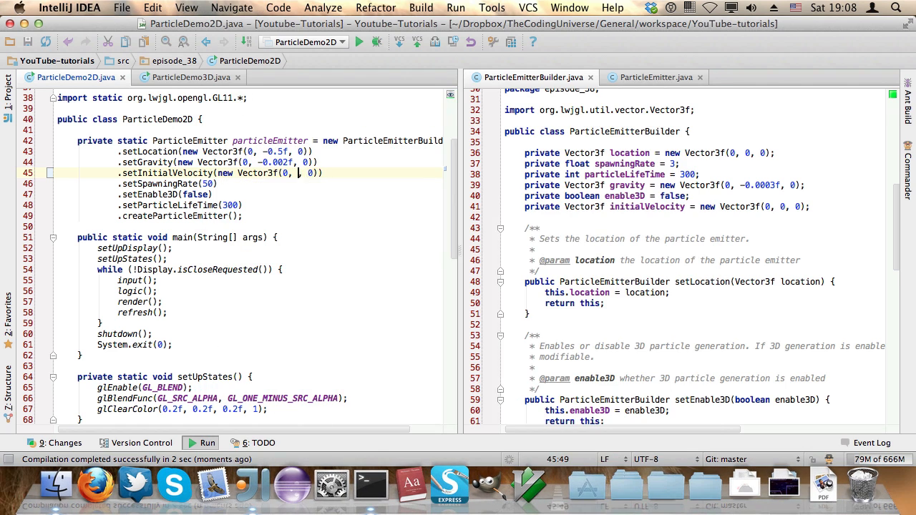
text(0)
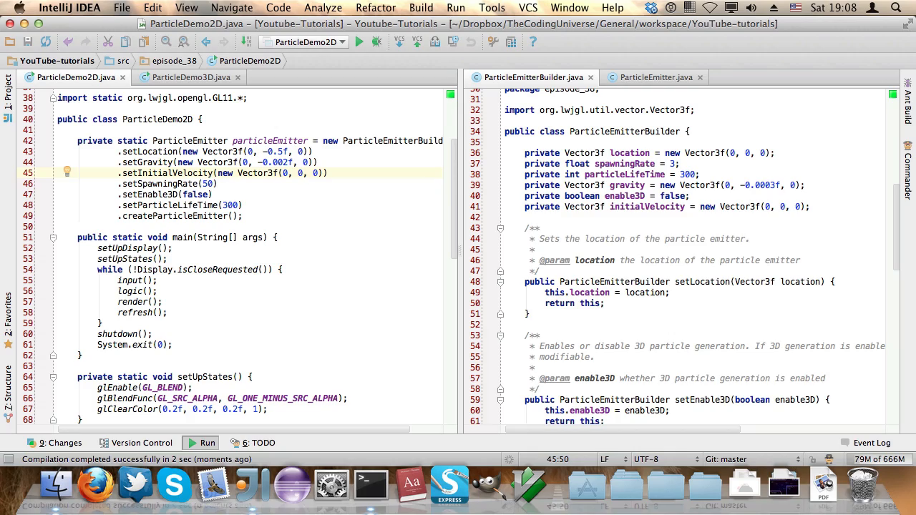